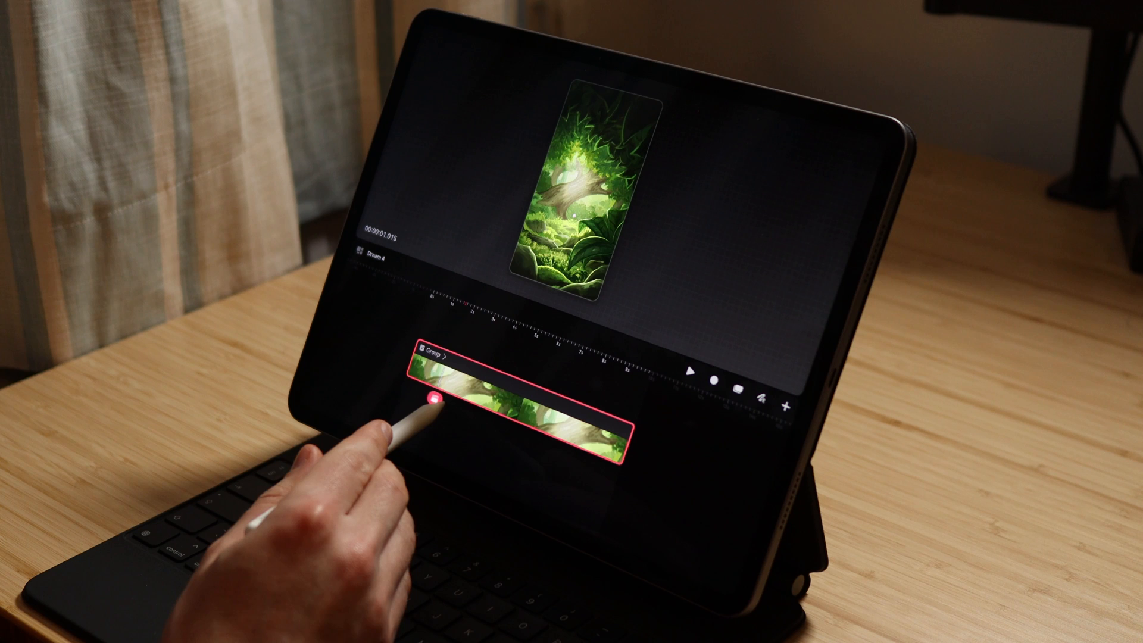
Transform the forest group at its end frame and preview the resulting zoom along the track.
drag(433, 394, 614, 470)
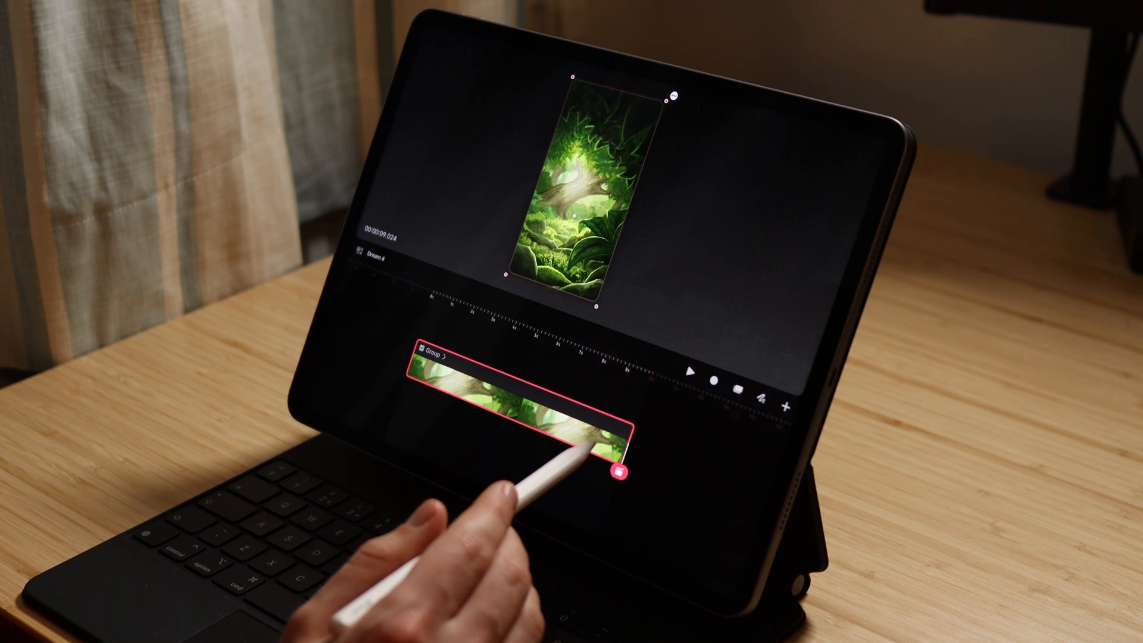
click(618, 471)
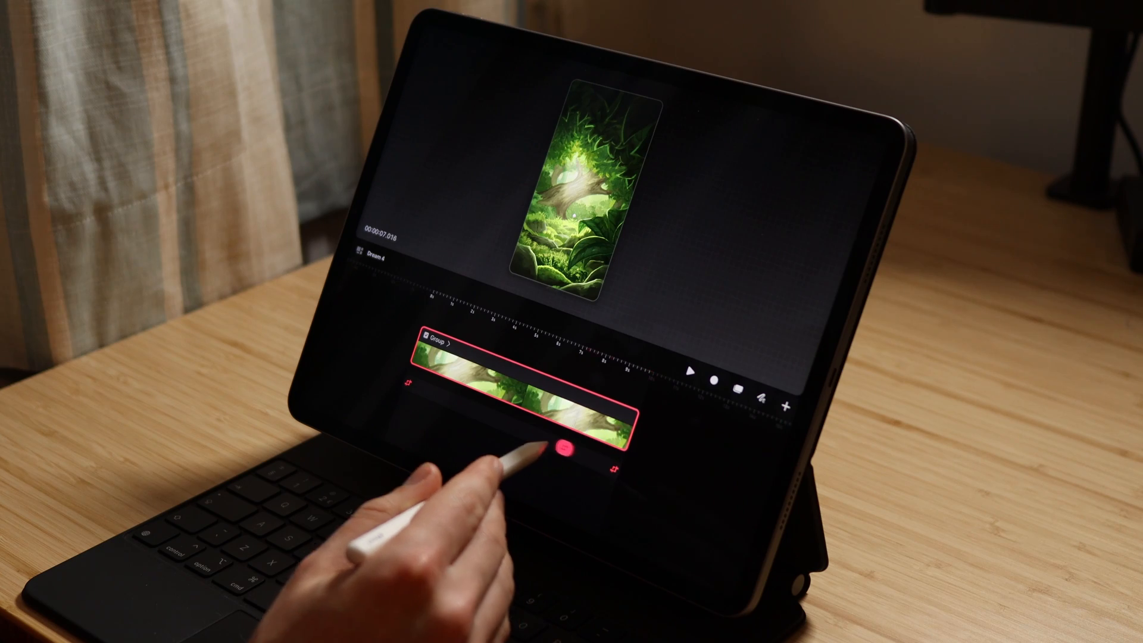
drag(564, 449, 477, 394)
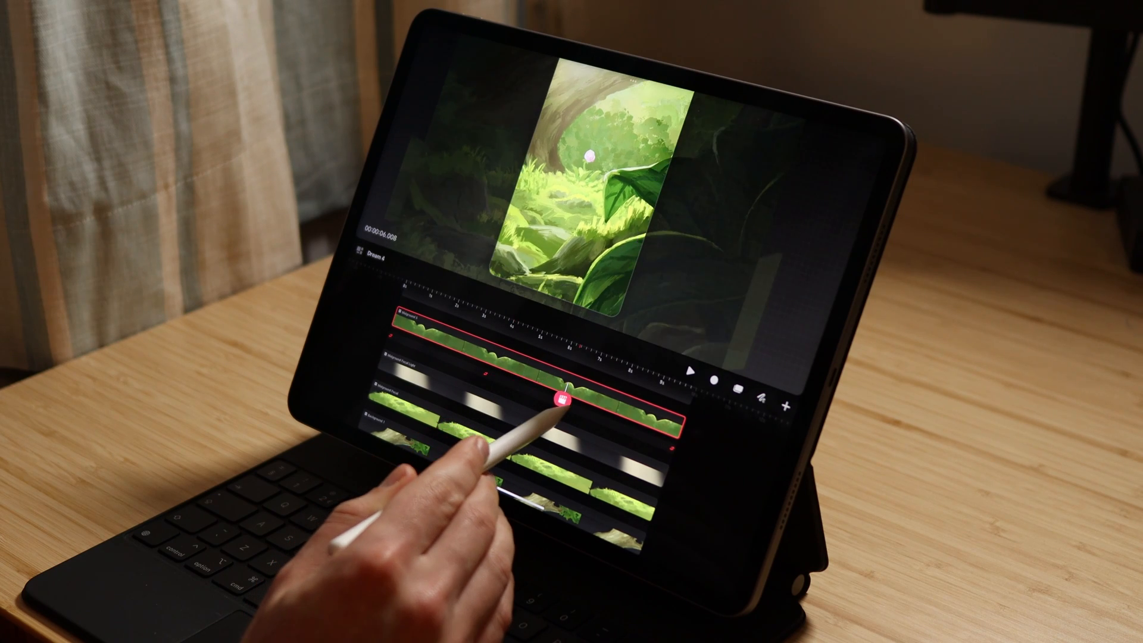
Scrub the foreground leaf and background tracks to preview the dolly zoom and their keyframe timing.
drag(564, 401, 492, 378)
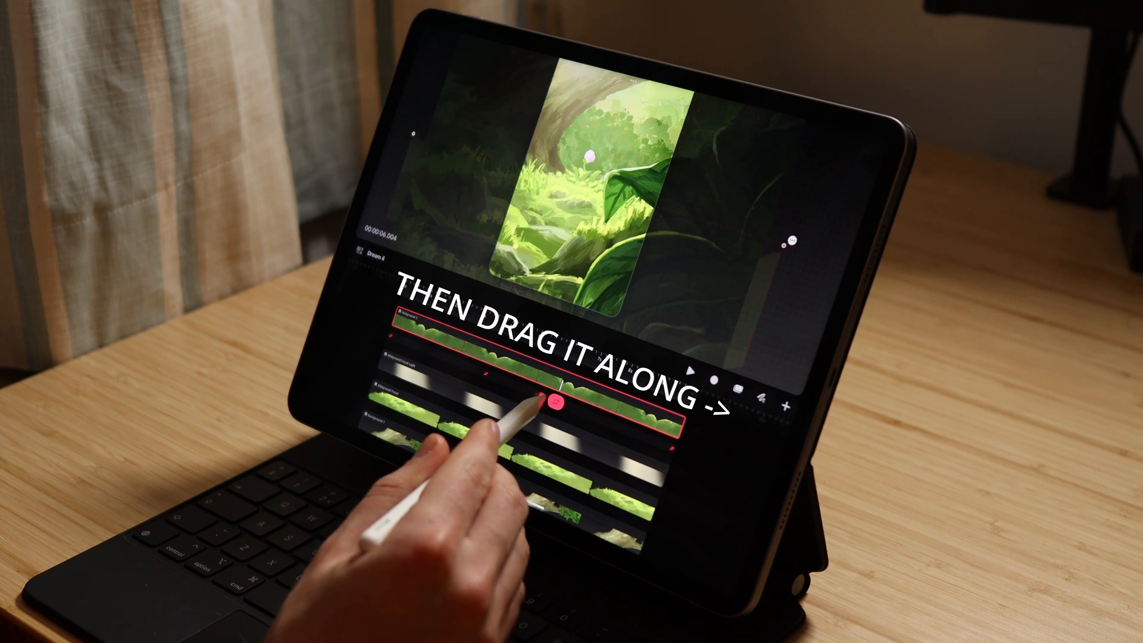
drag(553, 405, 481, 379)
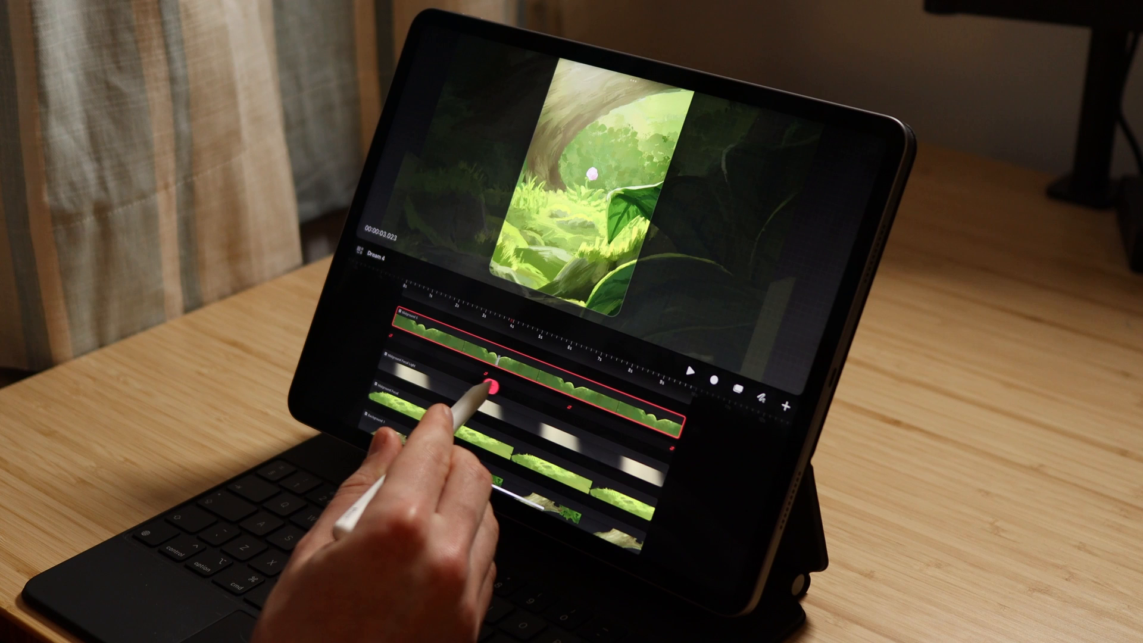
drag(484, 378, 627, 415)
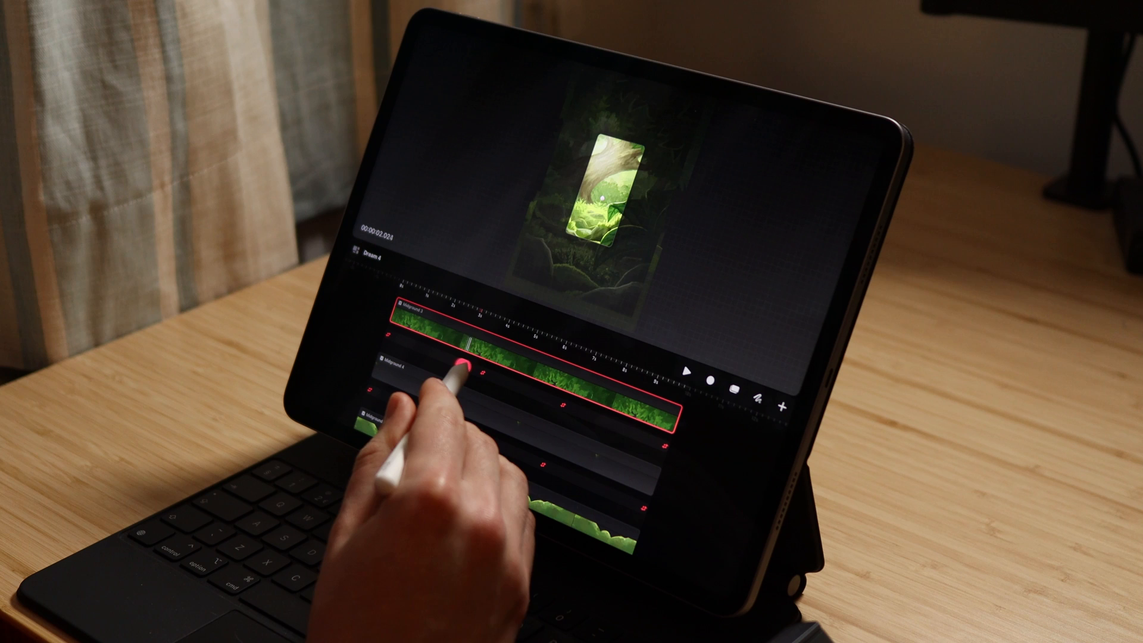
drag(465, 368, 484, 368)
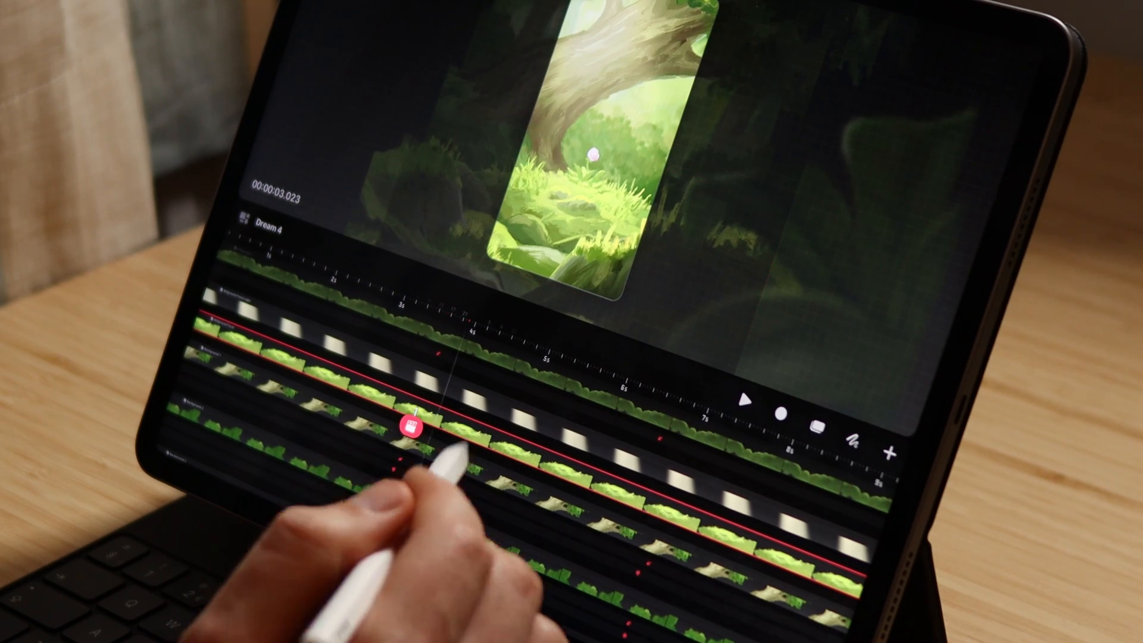
Select the petal's hand-drawn flipbook frames and group them into one track.
click(890, 449)
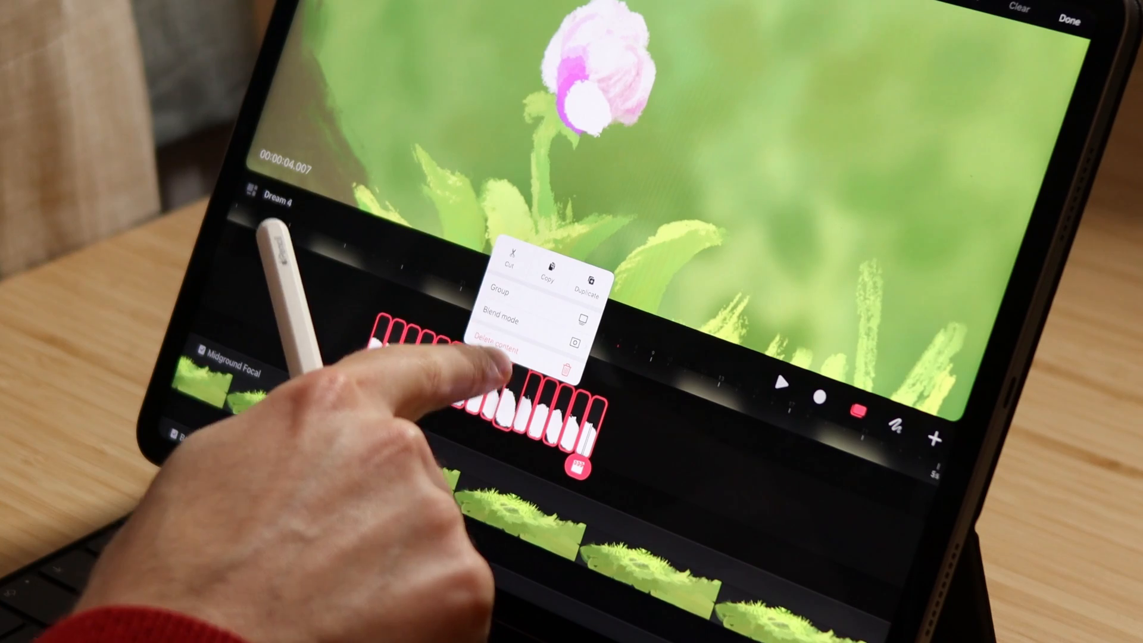
click(497, 293)
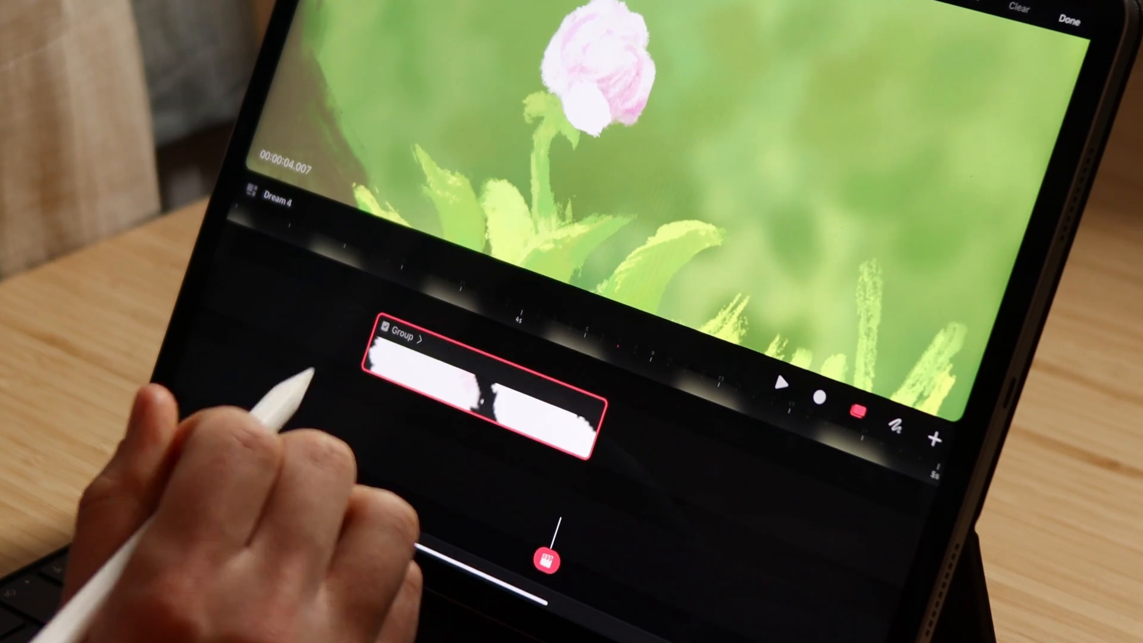